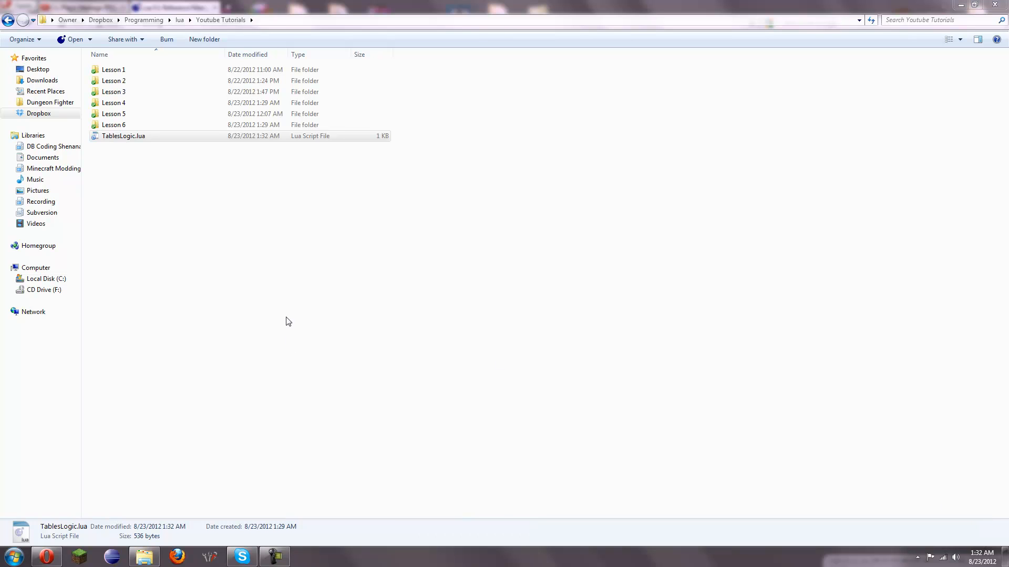
# Step: Select TablesLogic.lua in the Youtube Tutorials folder and launch it in SciTE
pyautogui.click(123, 135)
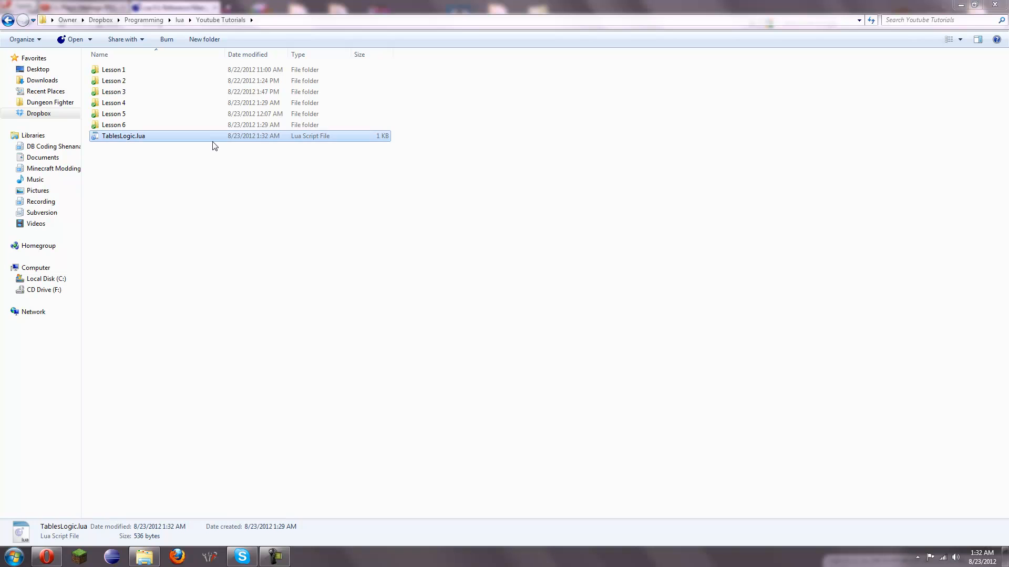
pyautogui.click(498, 340)
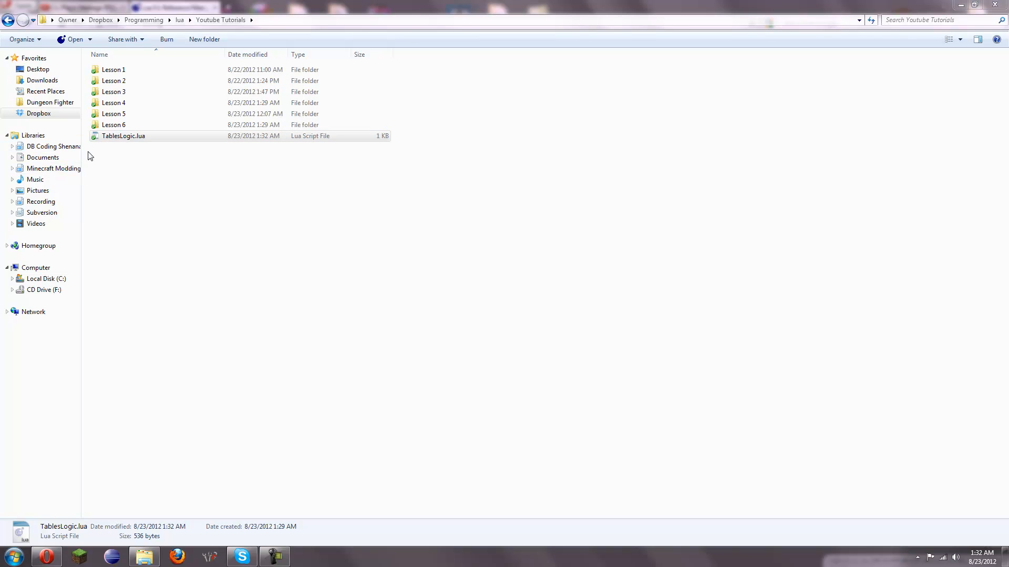
pyautogui.click(123, 135)
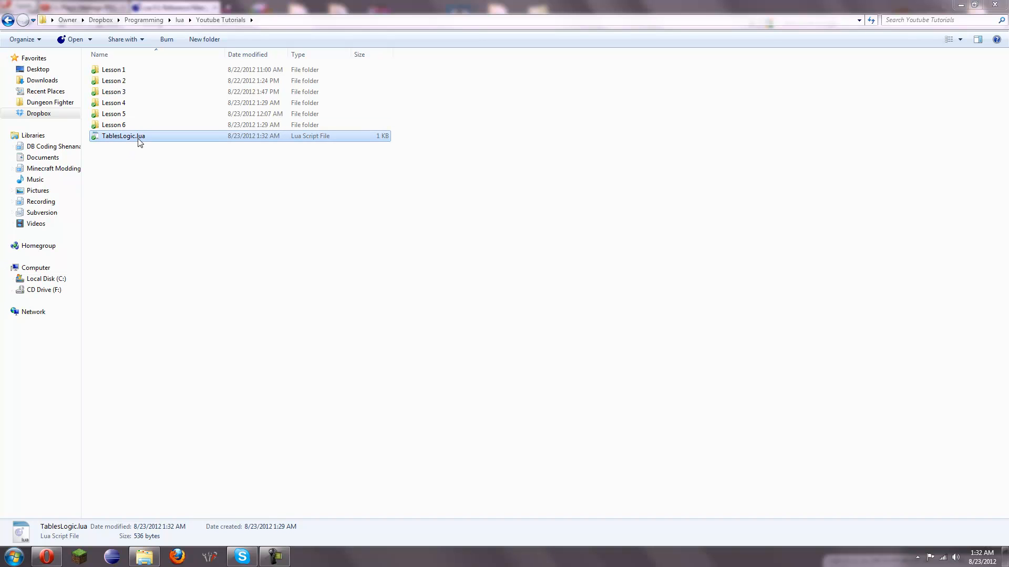
pyautogui.doubleClick(123, 135)
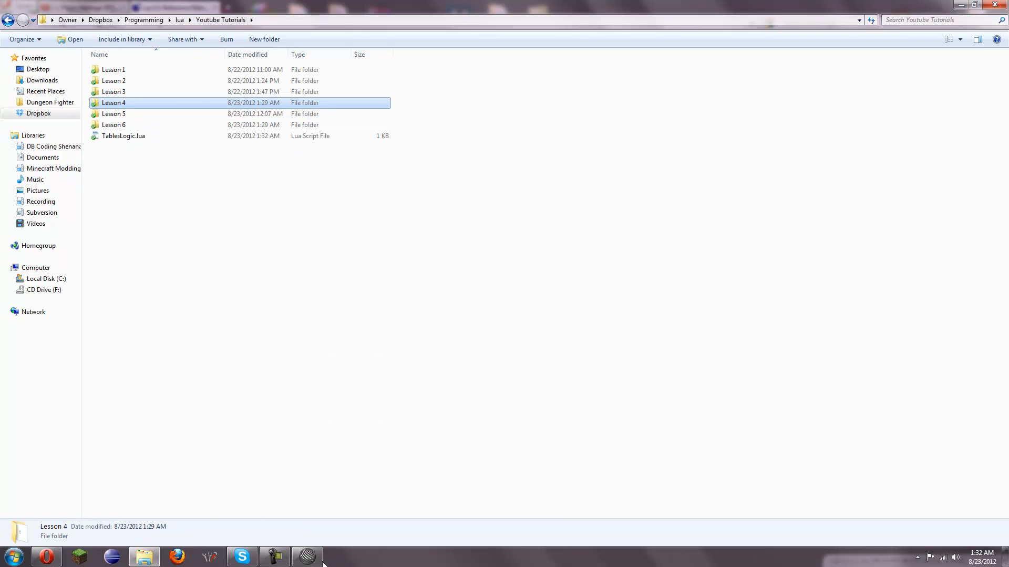
# Step: Review the table.insert and final print lines, ending at the last print line
pyautogui.doubleClick(123, 136)
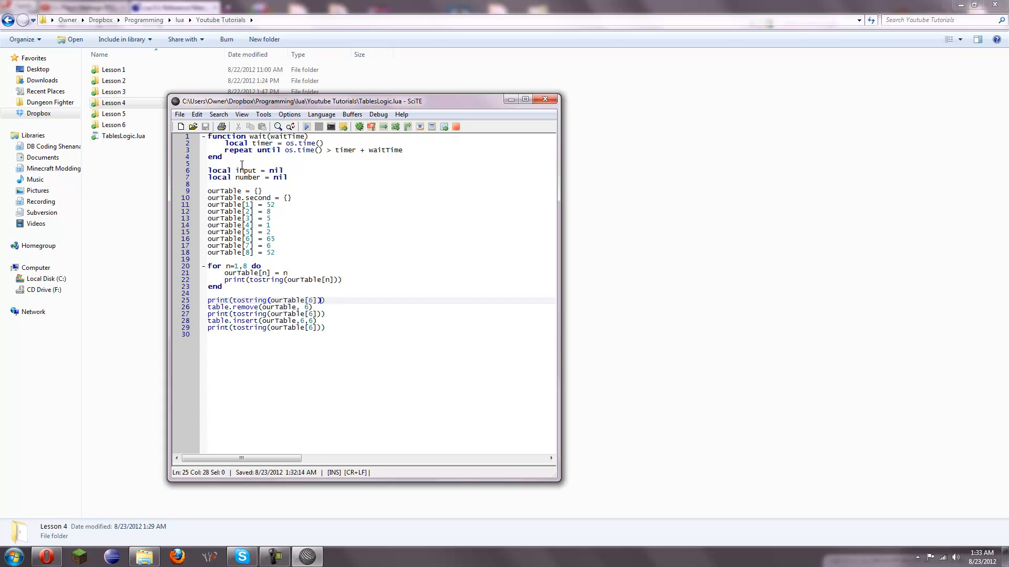
pyautogui.moveTo(216, 307)
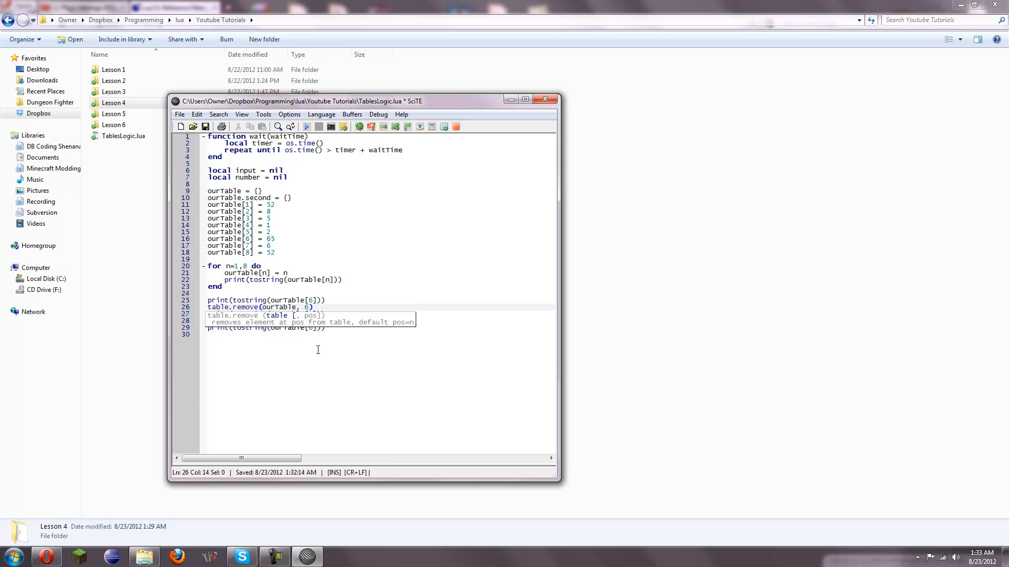
pyautogui.moveTo(316, 319)
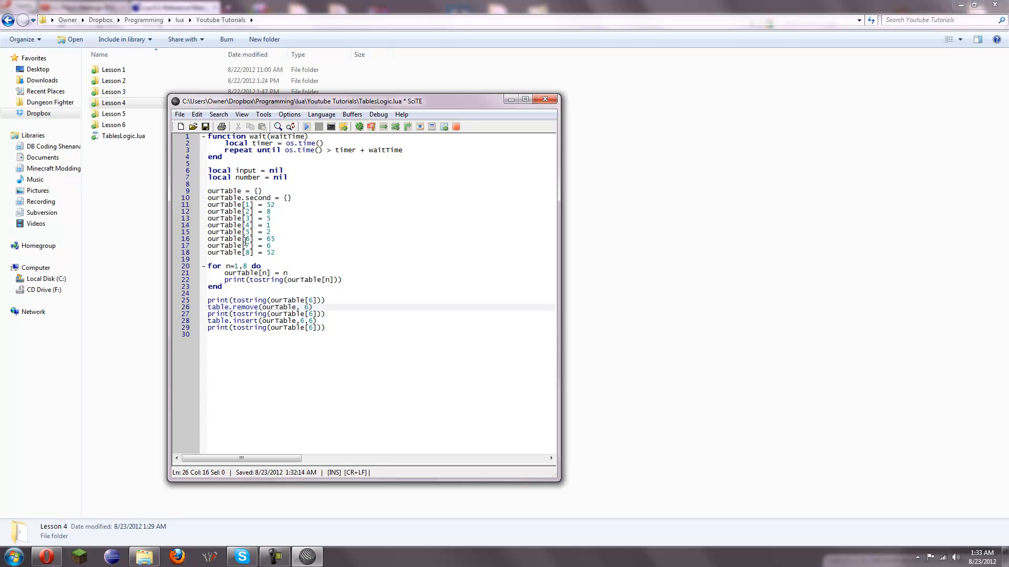
pyautogui.click(309, 315)
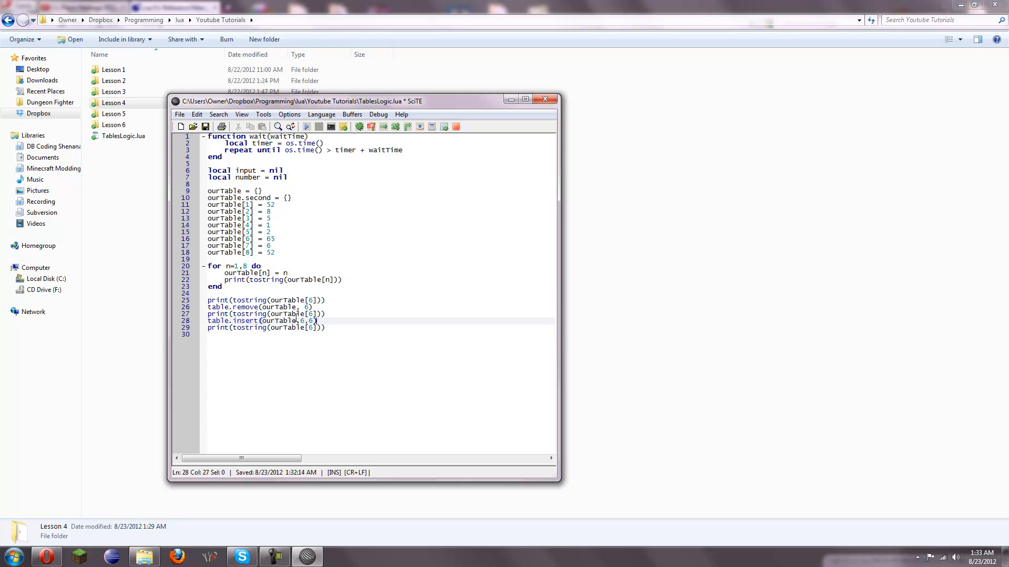
pyautogui.click(312, 313)
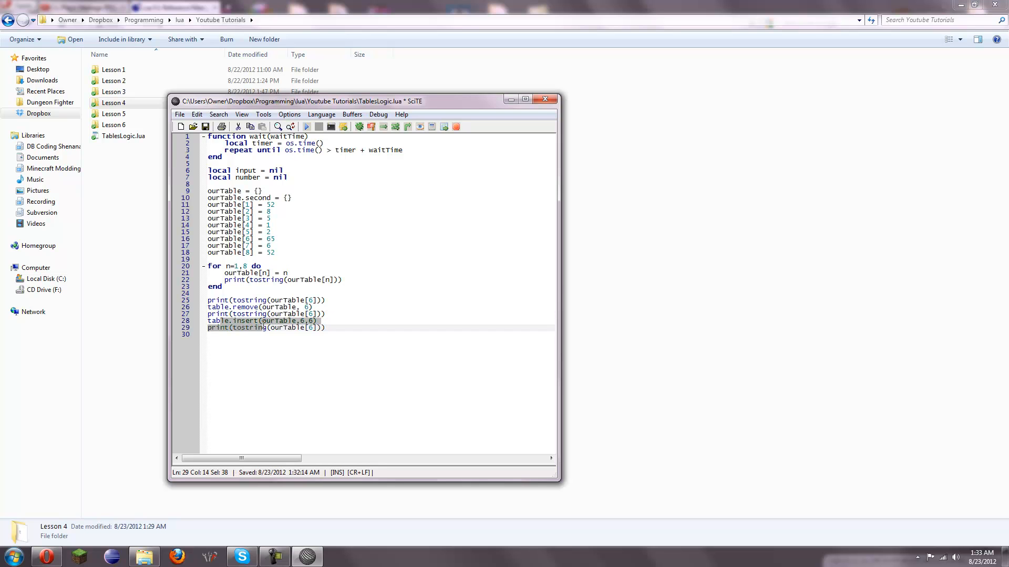
pyautogui.click(311, 320)
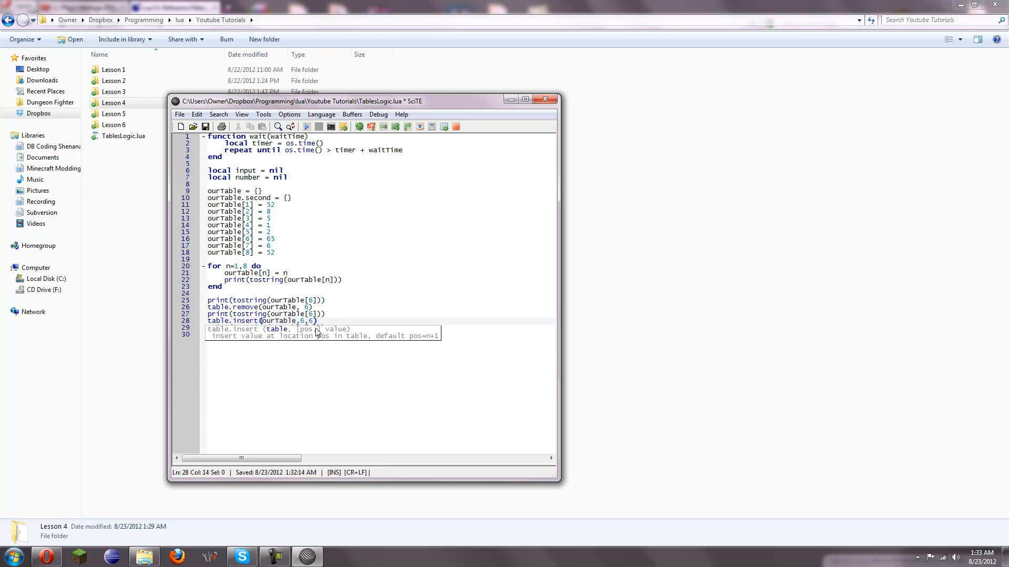
pyautogui.moveTo(341, 332)
pyautogui.write('print(tostring(ourTable[6]))')
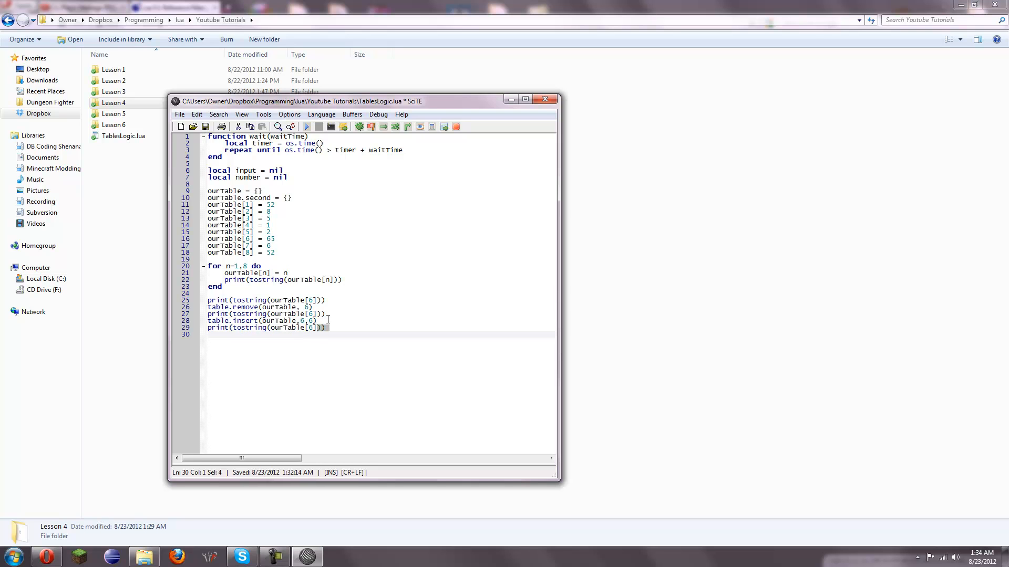
pyautogui.click(305, 126)
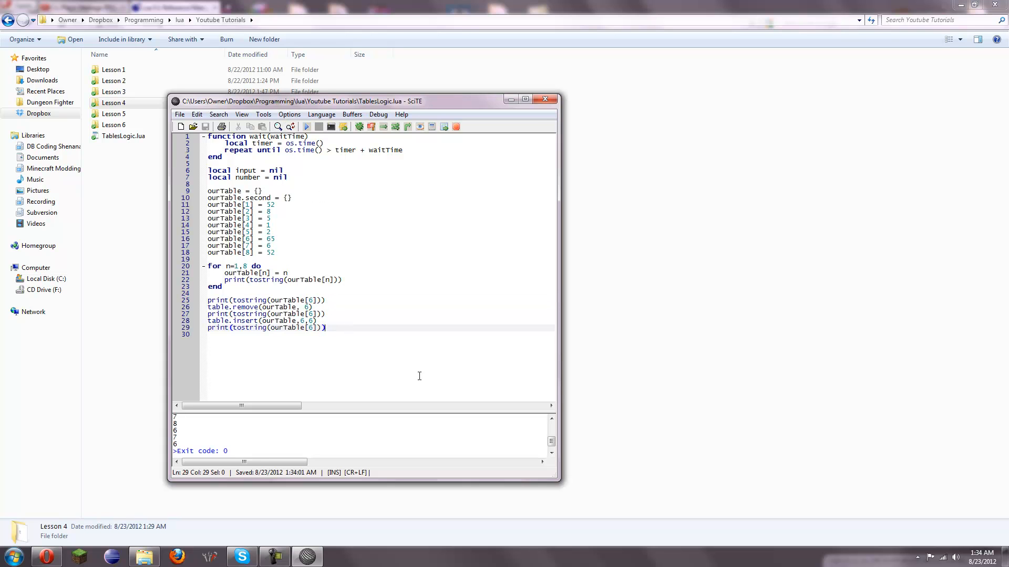
# Step: Append the line table.remove(ourTable) at the end of the script
pyautogui.write('table.rem')
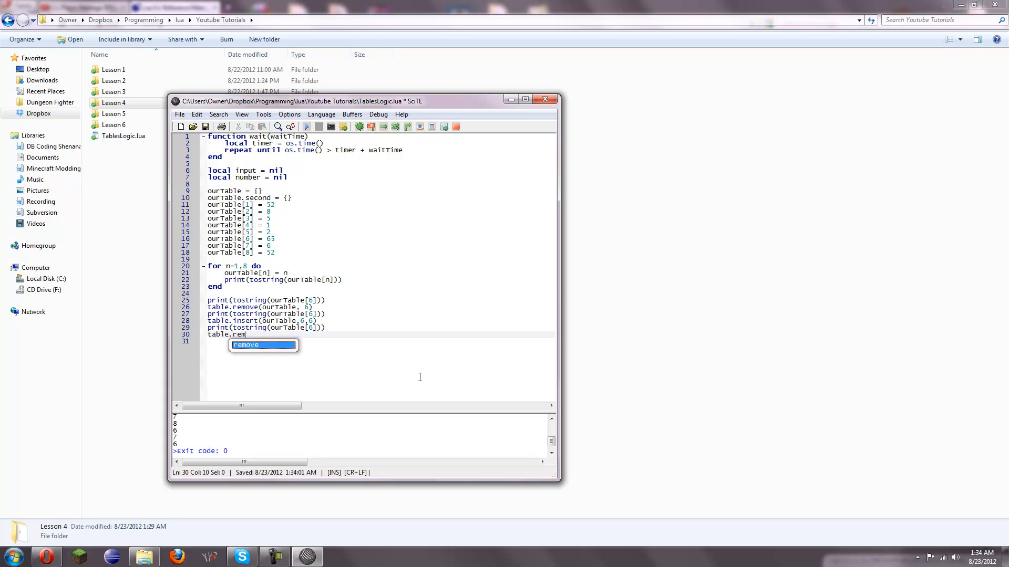
pyautogui.write('ove(our')
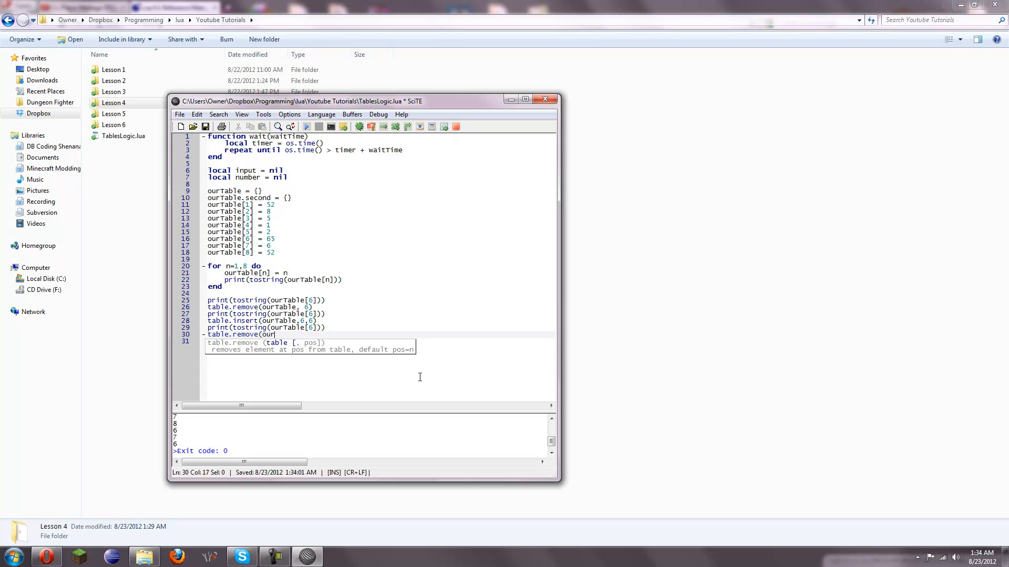
pyautogui.write('Table)')
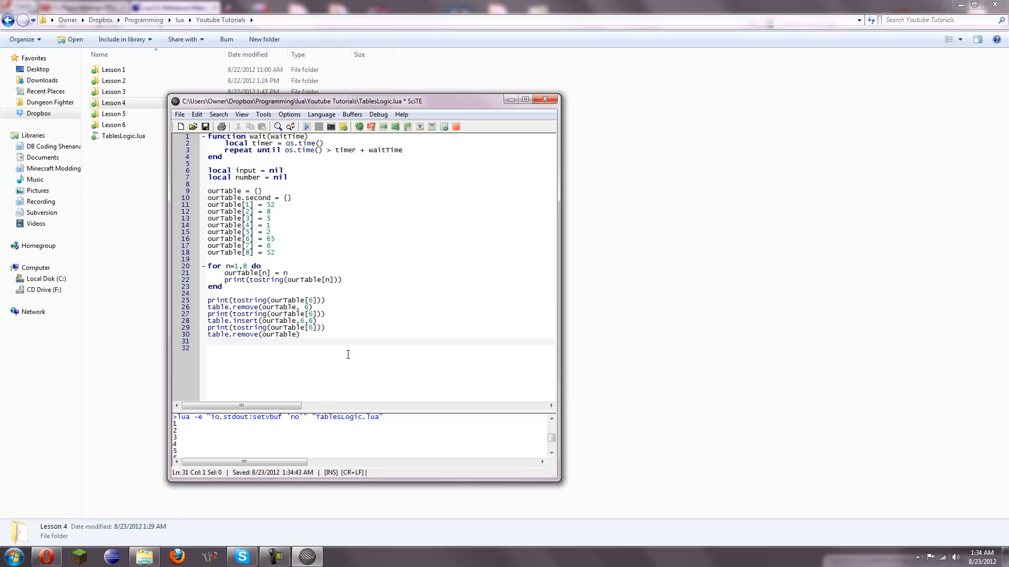
# Step: Append print(tostring(#ourTable)) and run the script so it outputs the length 7
pyautogui.write('pi')
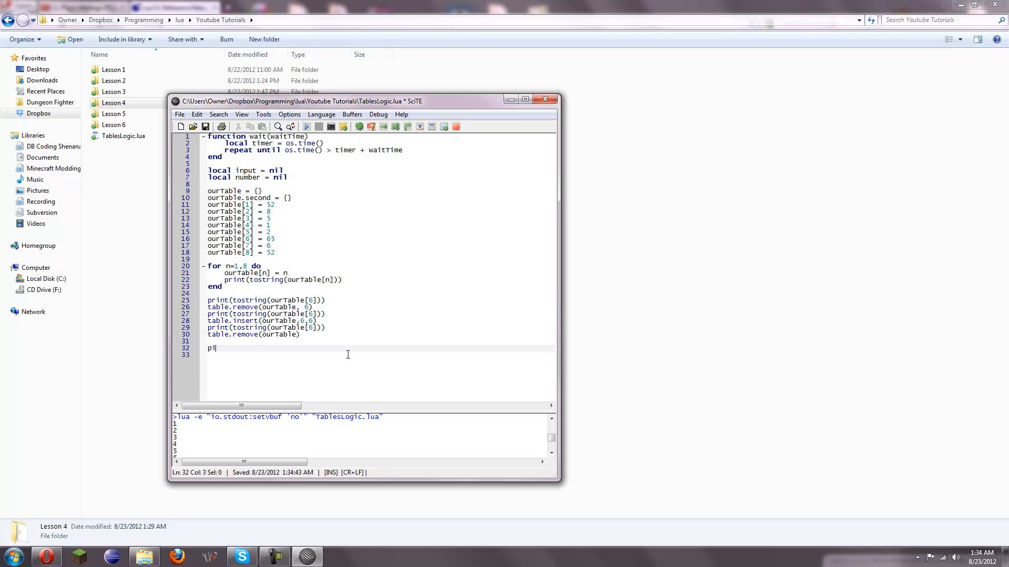
pyautogui.write('rint(tostring(')
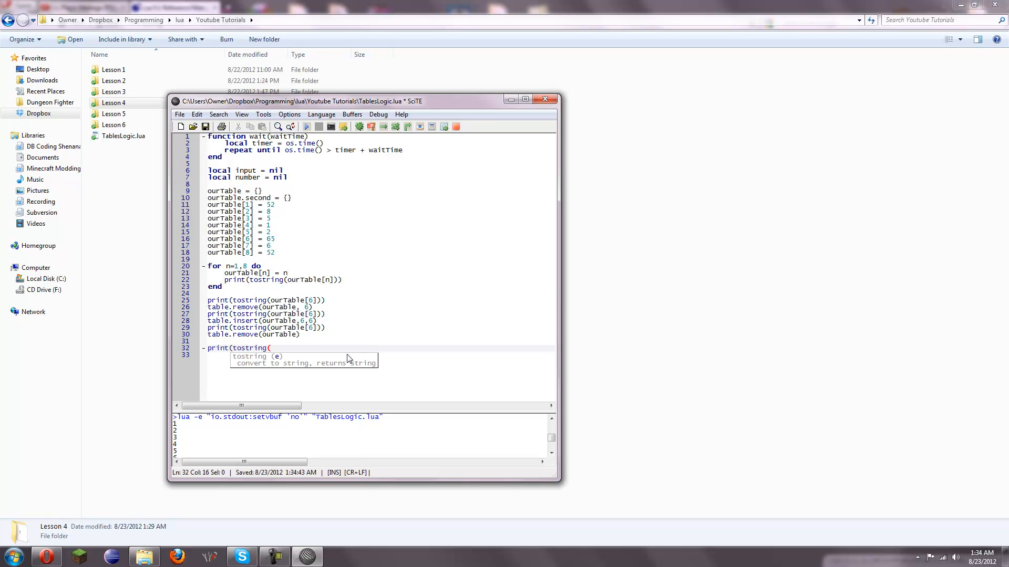
pyautogui.write('#')
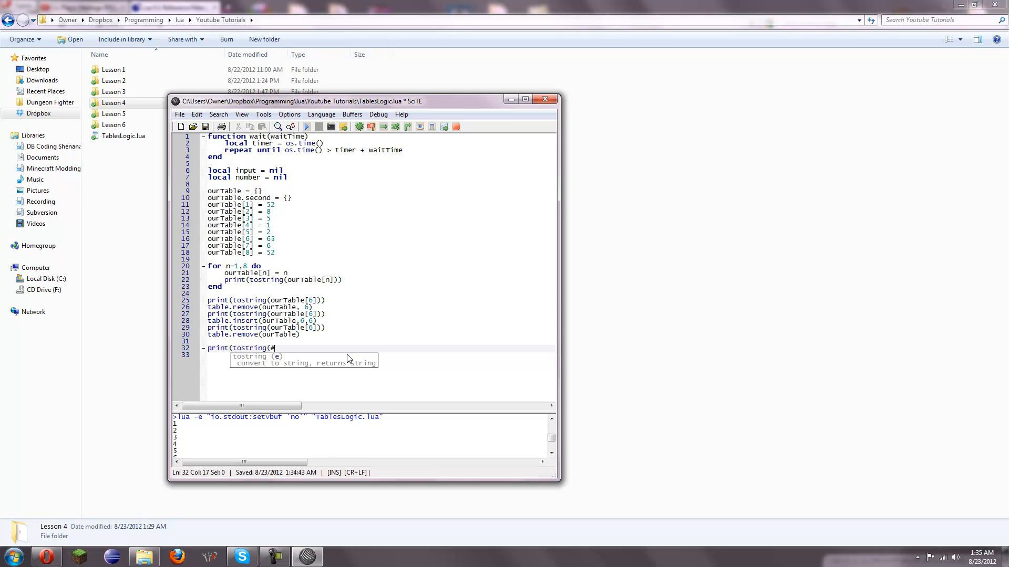
pyautogui.write('our')
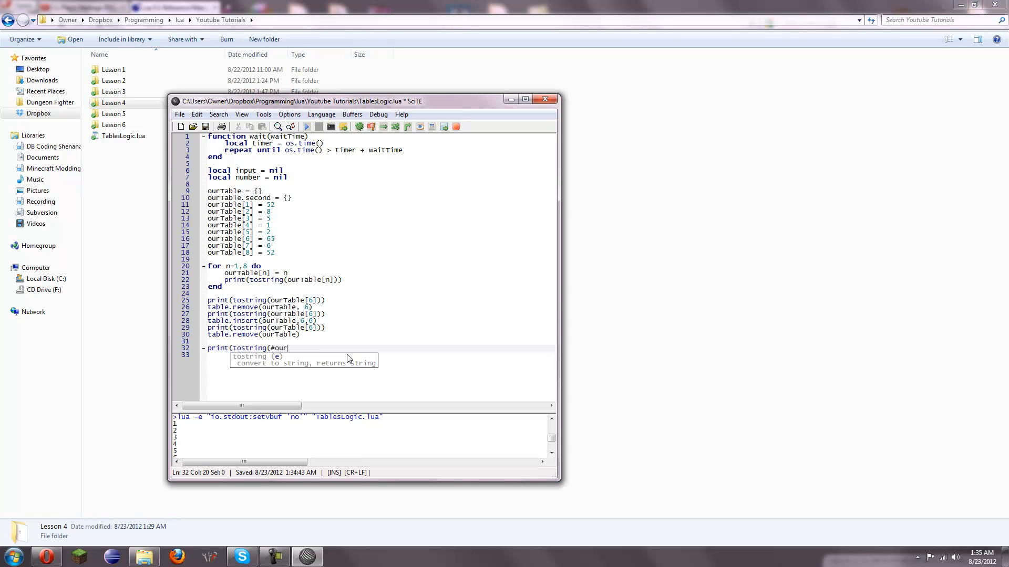
pyautogui.write('Table')
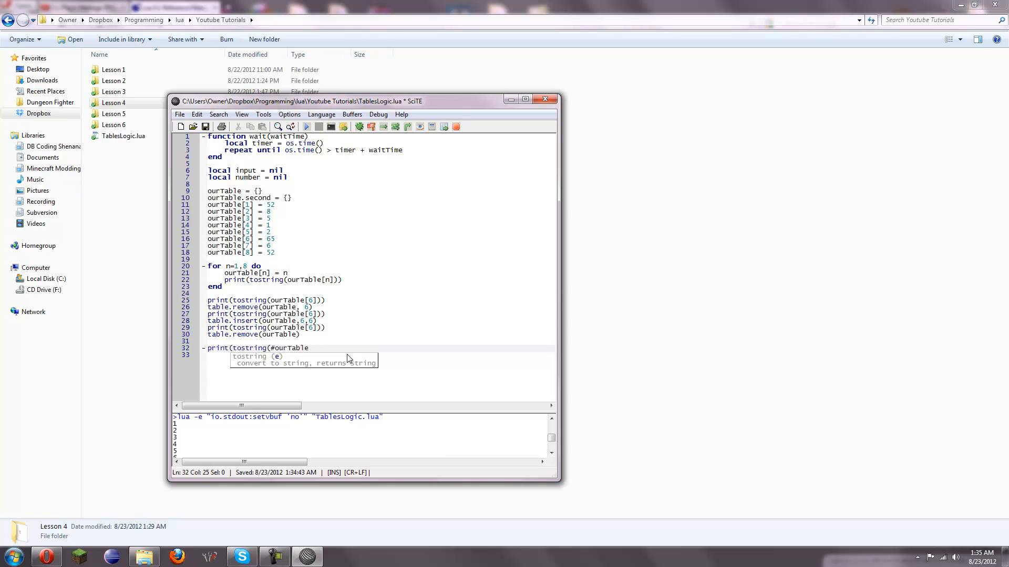
pyautogui.write('))')
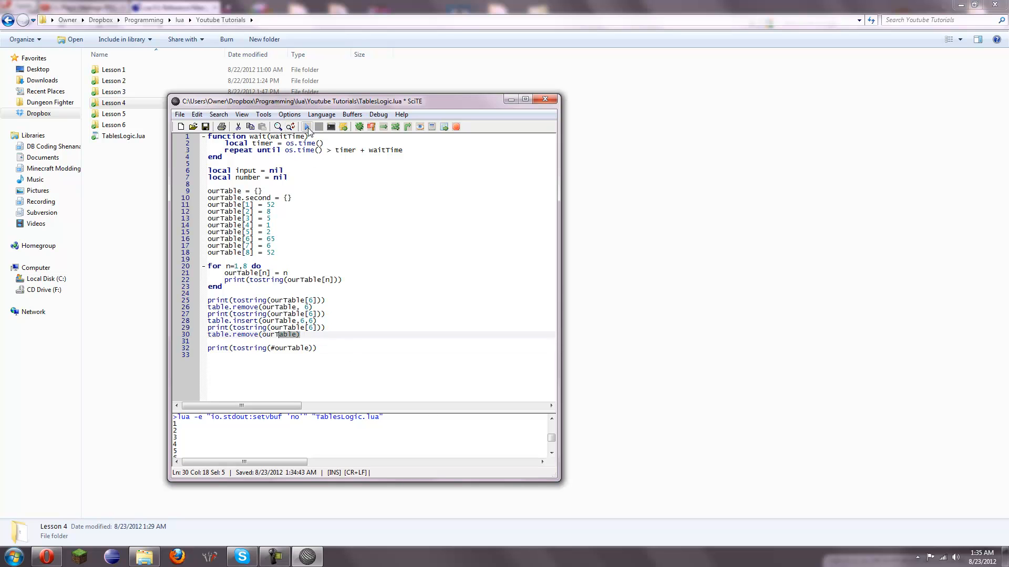
pyautogui.click(307, 126)
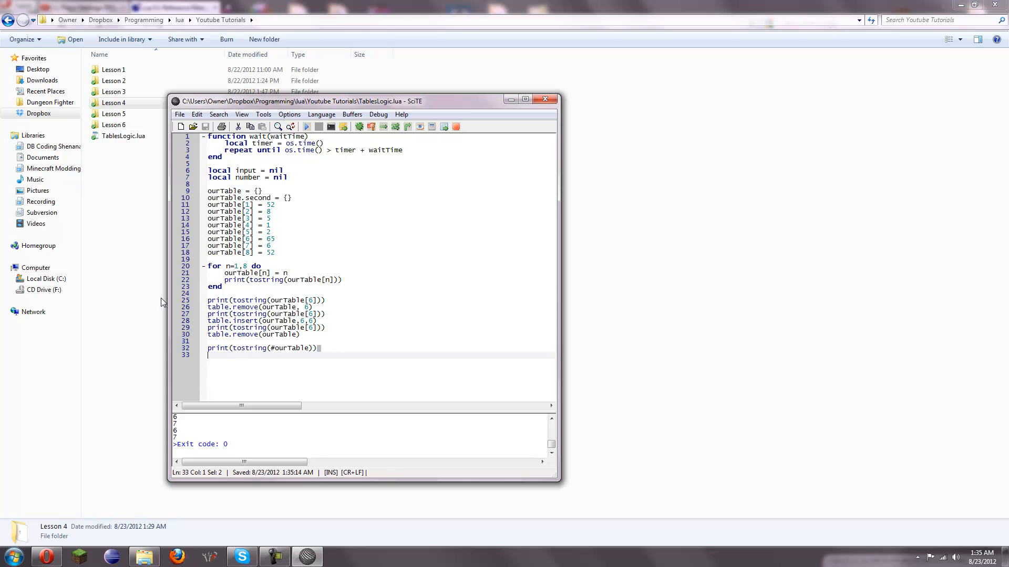
pyautogui.moveTo(132, 155)
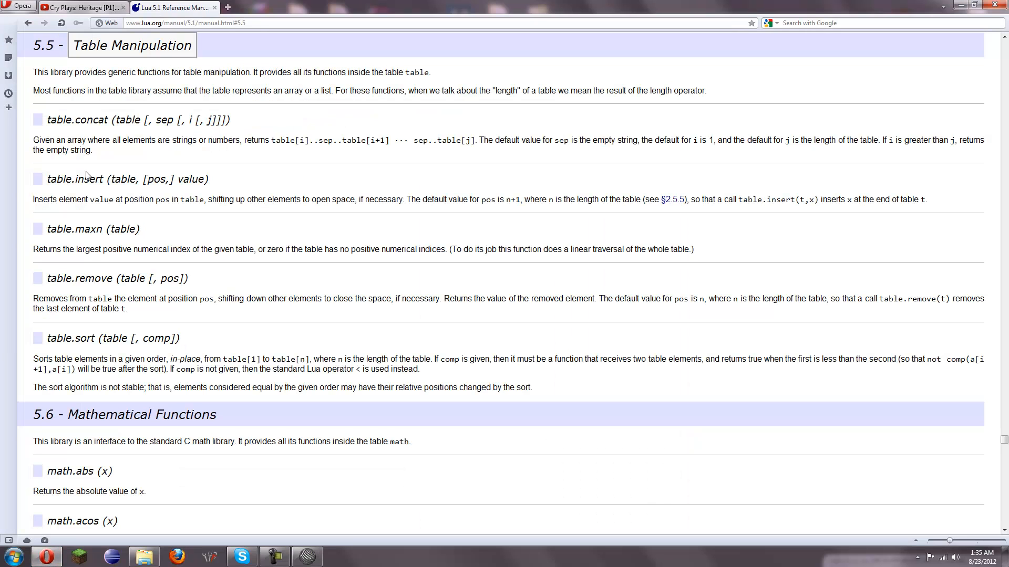
pyautogui.doubleClick(90, 120)
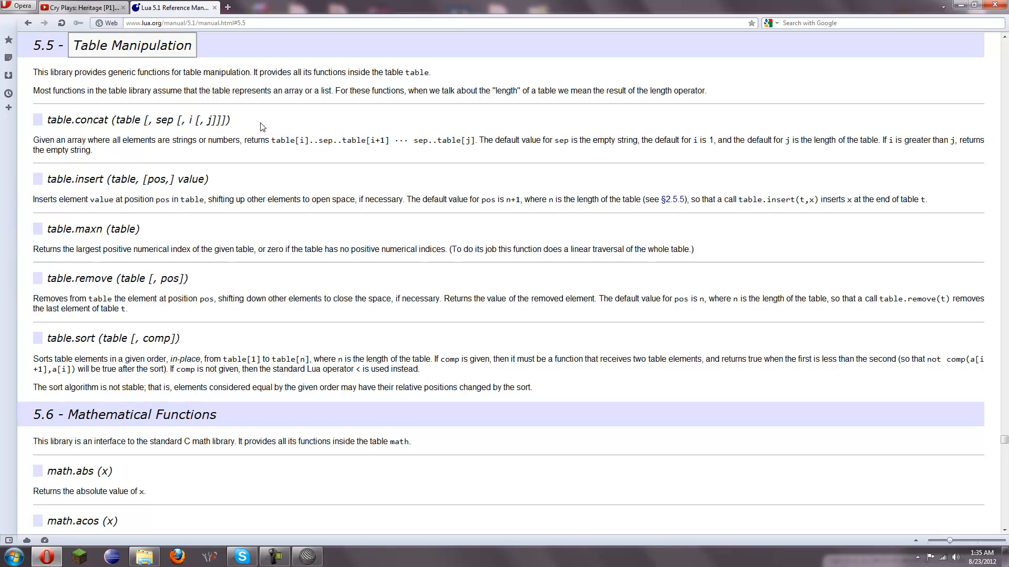
pyautogui.moveTo(286, 185)
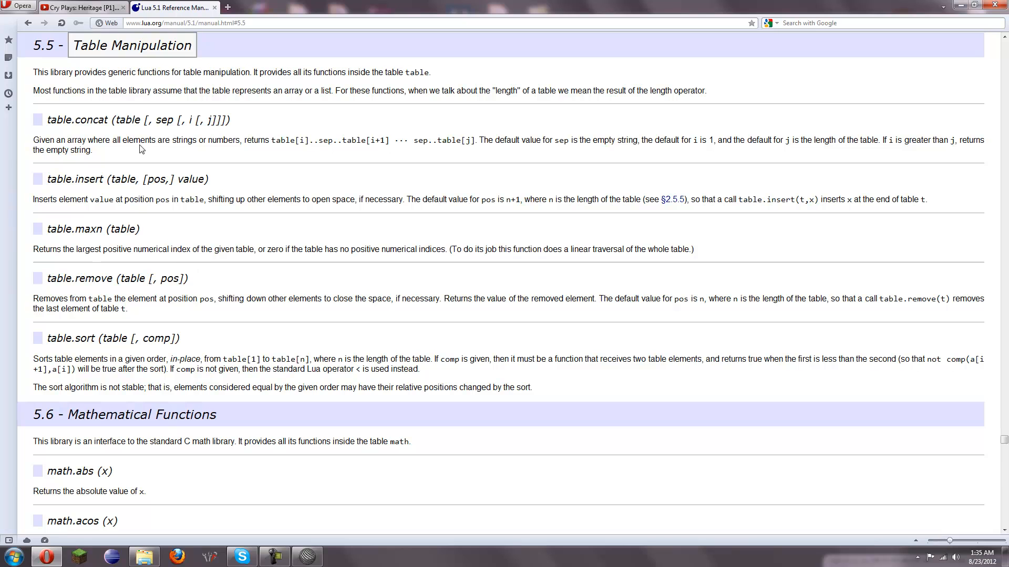
pyautogui.moveTo(69, 234)
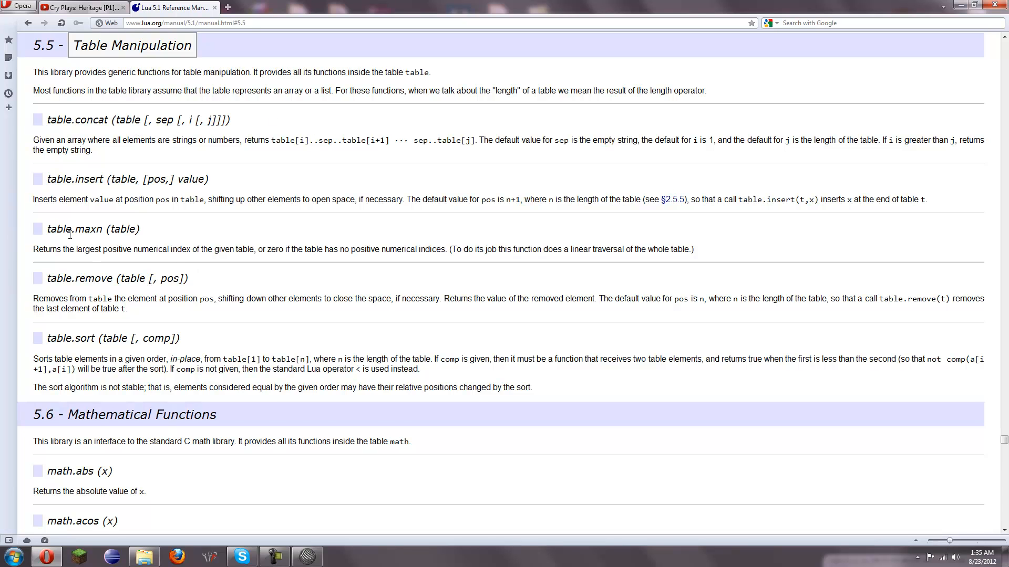
pyautogui.moveTo(104, 271)
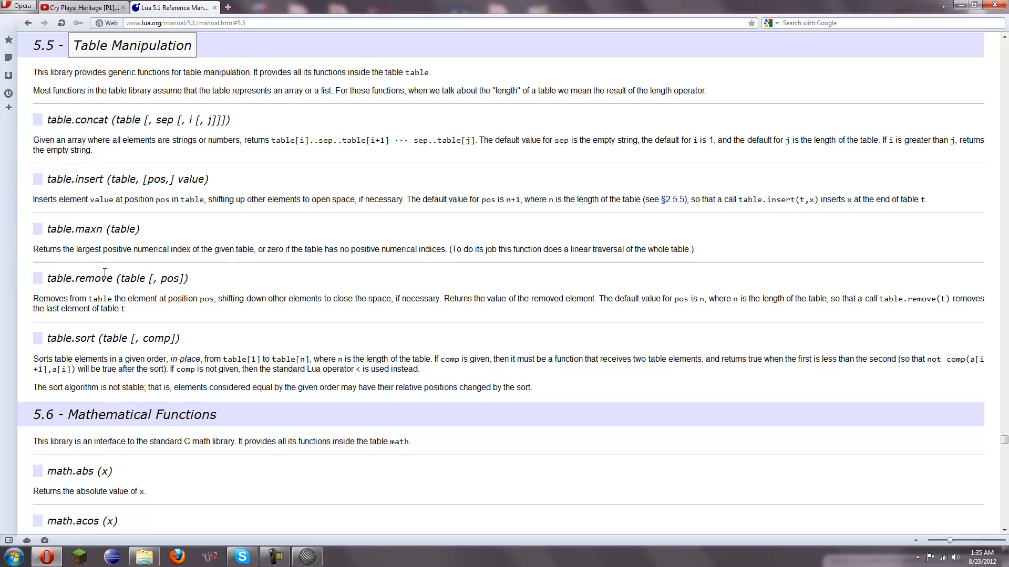
pyautogui.moveTo(415, 244)
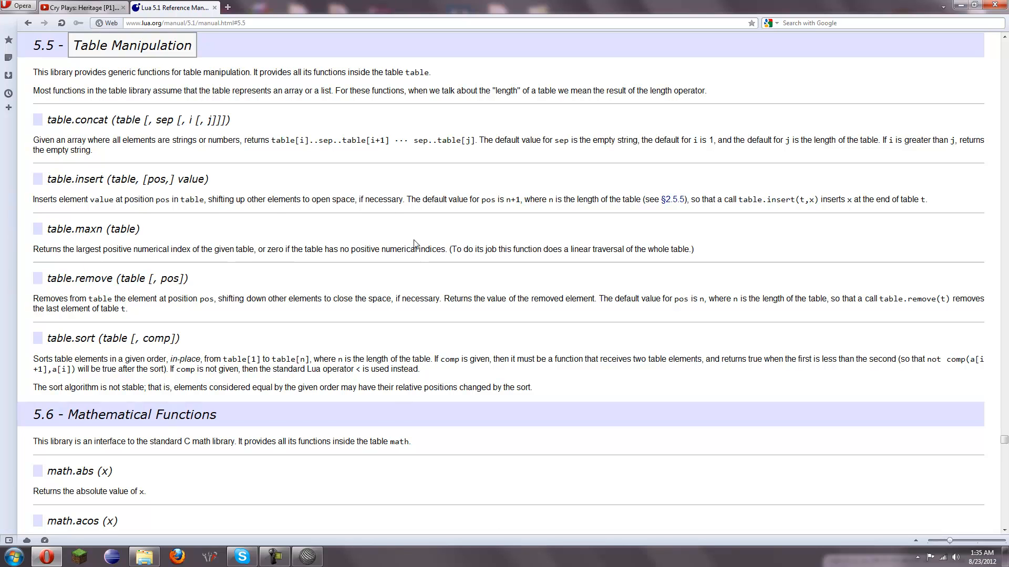
# Step: Highlight the last sentence of the table.maxn description in the Lua manual
pyautogui.moveTo(298, 249); pyautogui.dragTo(416, 249)
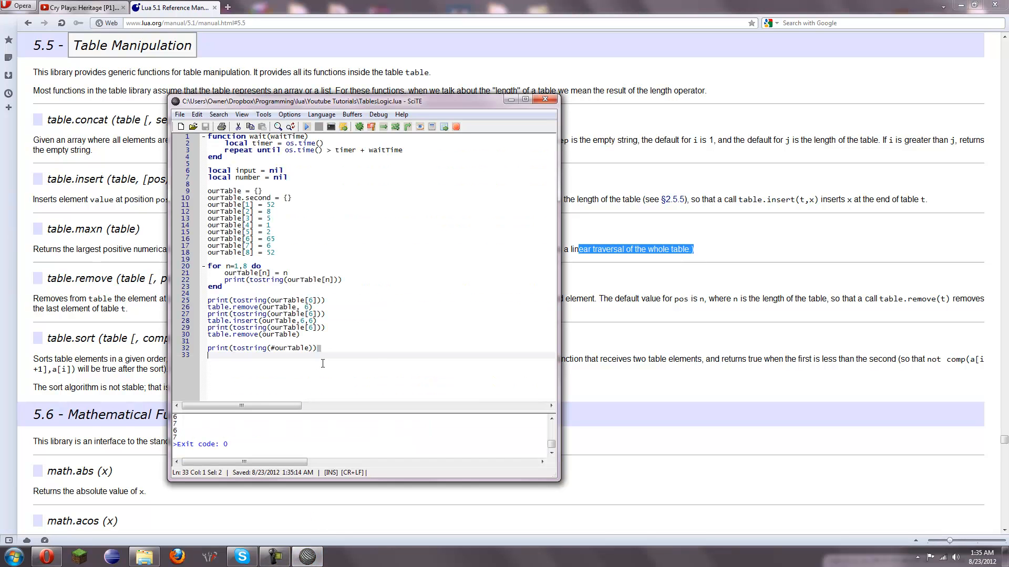
# Step: Append print(tostring(table.maxn(ourTable))) as the last line and save the file
pyautogui.write('p')
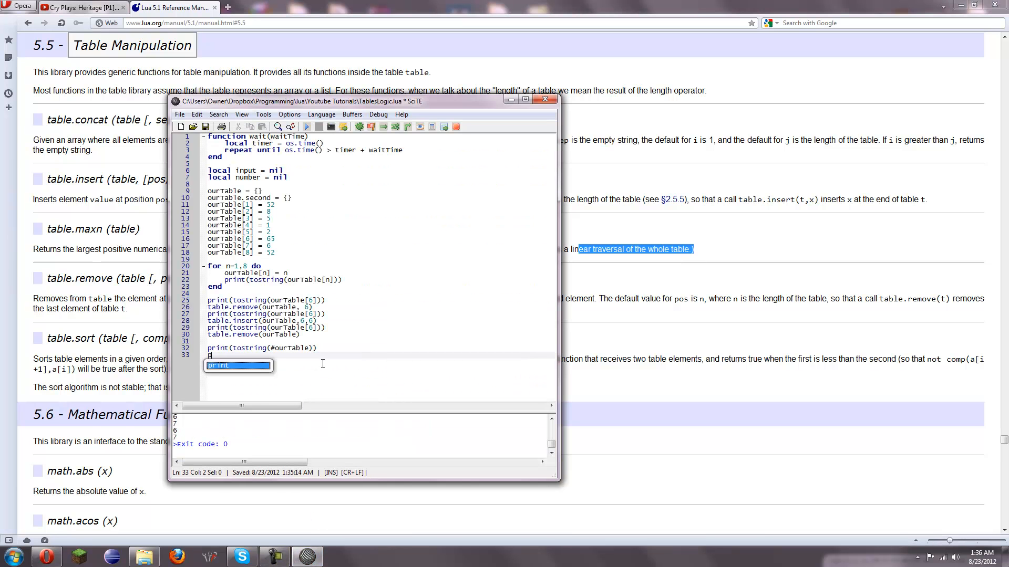
pyautogui.write('(tost')
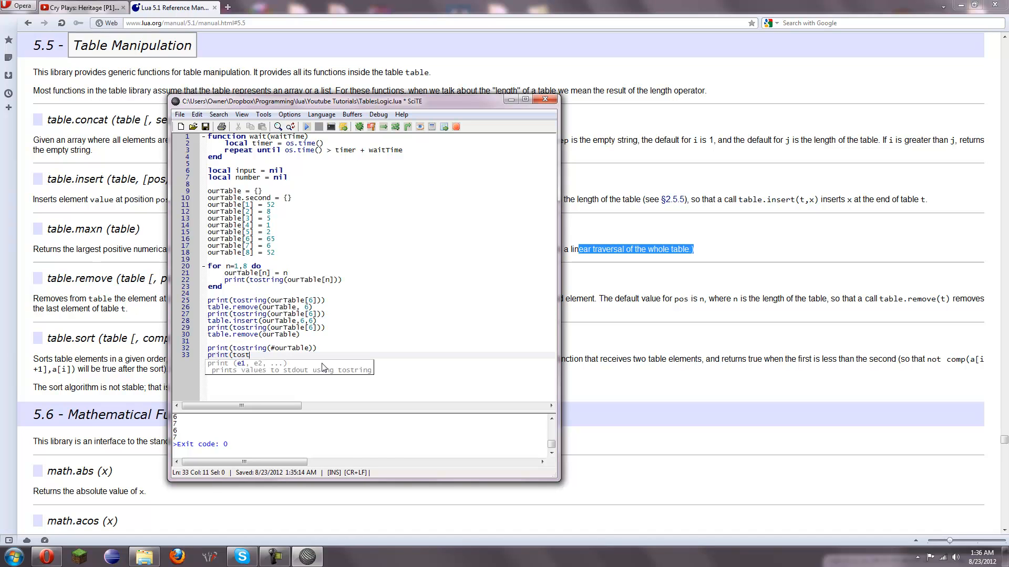
pyautogui.write('ring(')
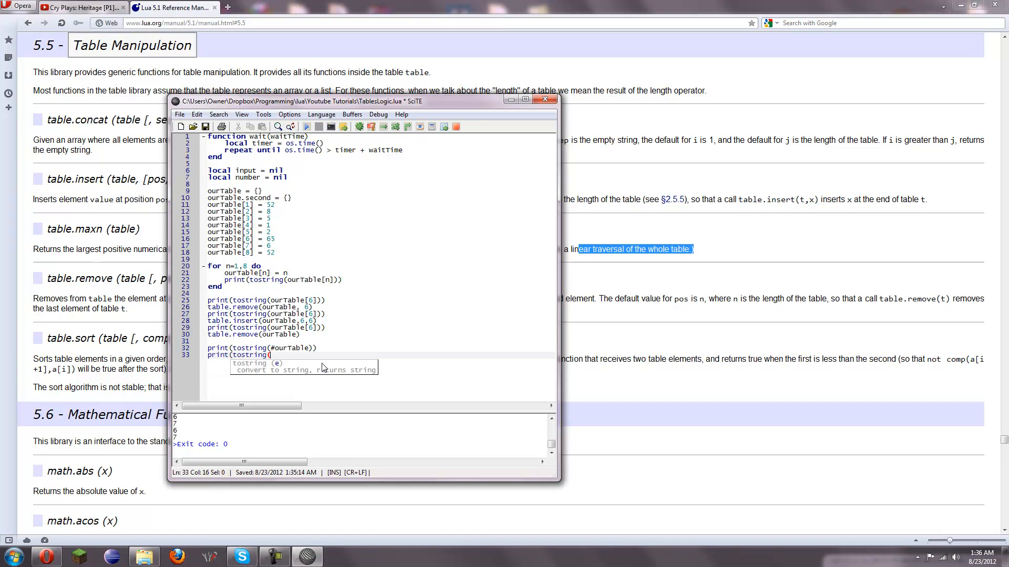
pyautogui.write('table.maxn(')
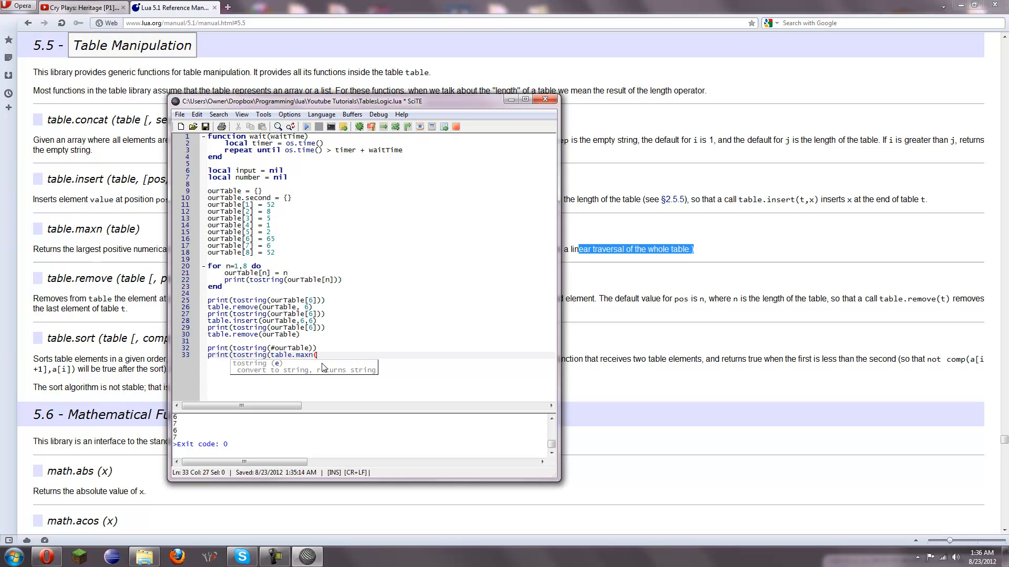
pyautogui.write('ourTable')
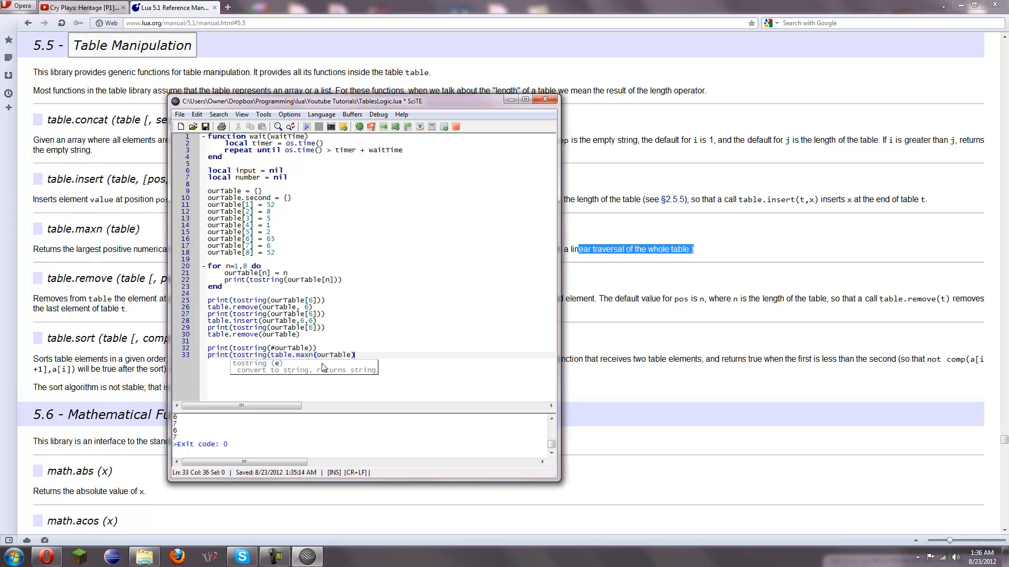
pyautogui.write(')')
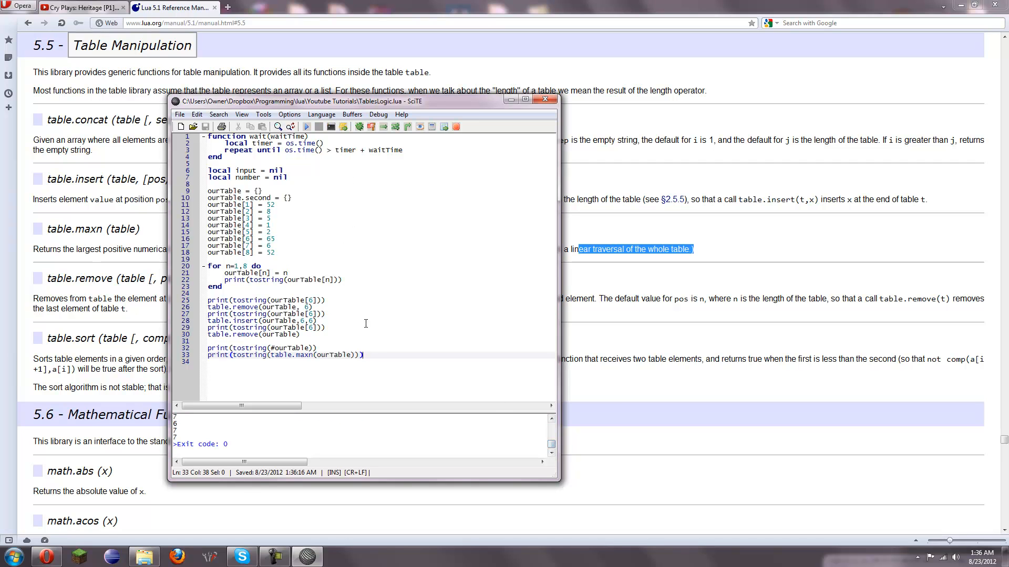
pyautogui.click(299, 334)
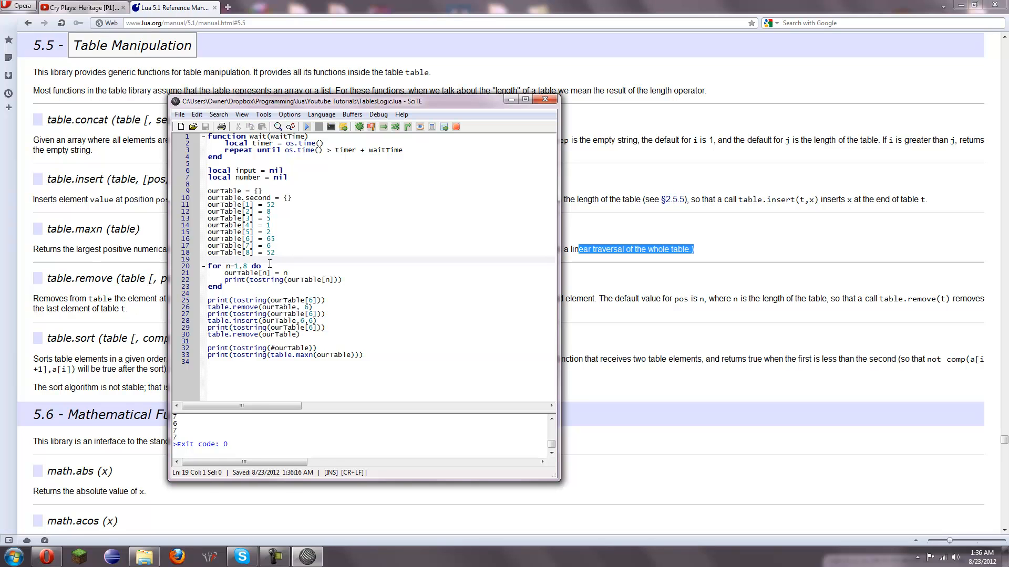
pyautogui.moveTo(345, 226)
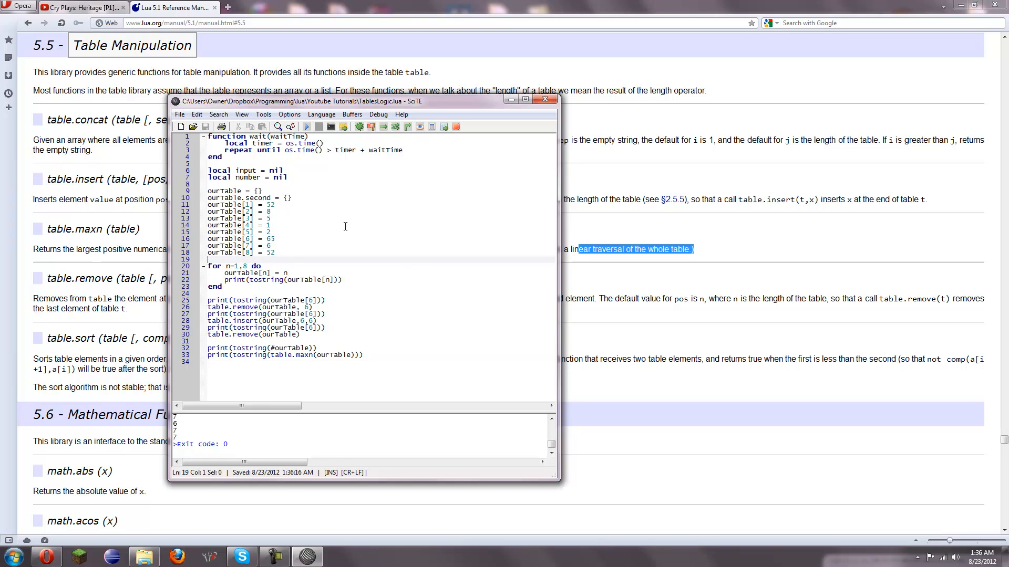
pyautogui.click(365, 355)
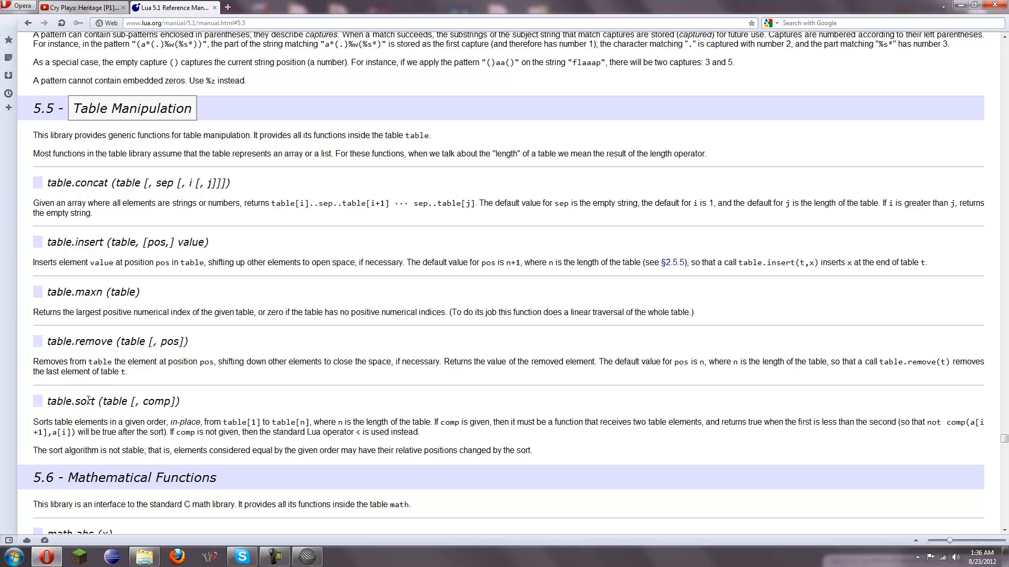
# Step: Highlight 'sort' in the table.sort entry, then minimize the manual back to Explorer
pyautogui.doubleClick(84, 400)
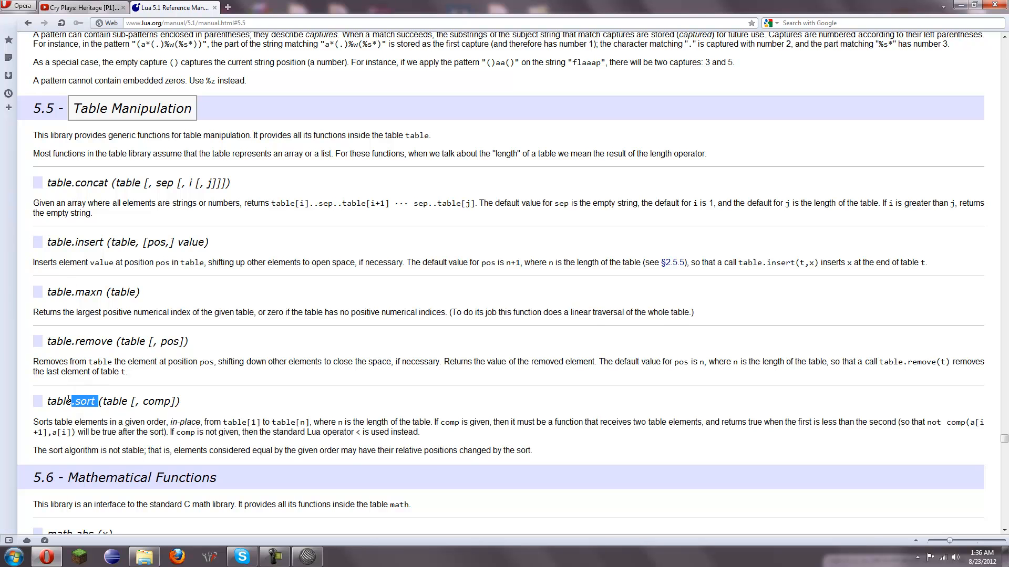
pyautogui.click(75, 400)
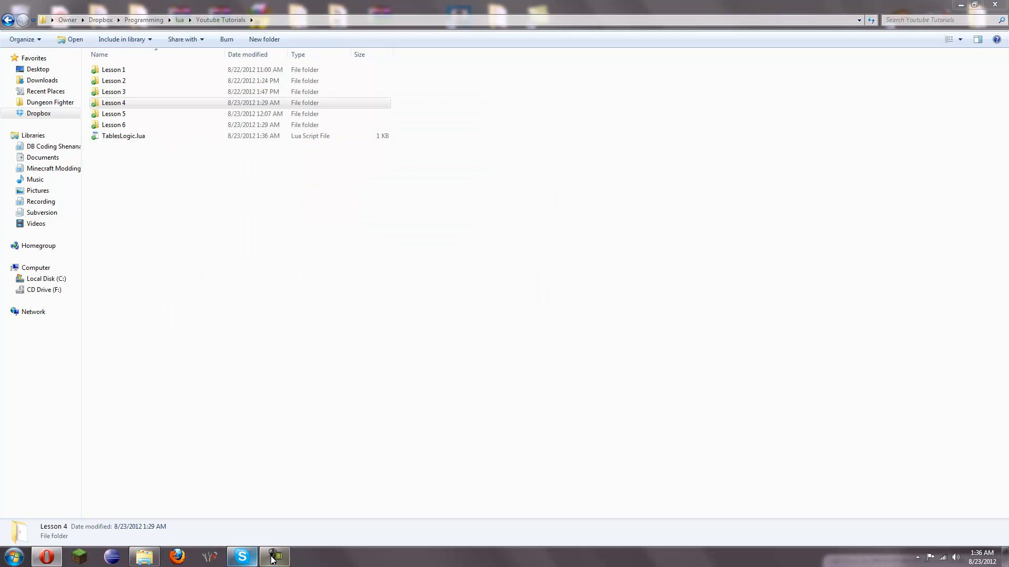
pyautogui.click(274, 557)
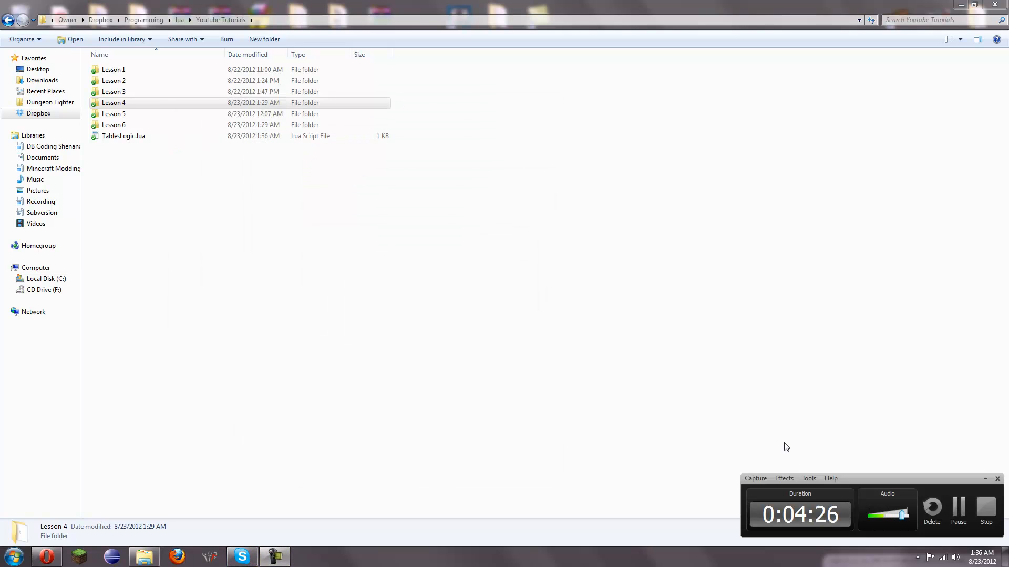